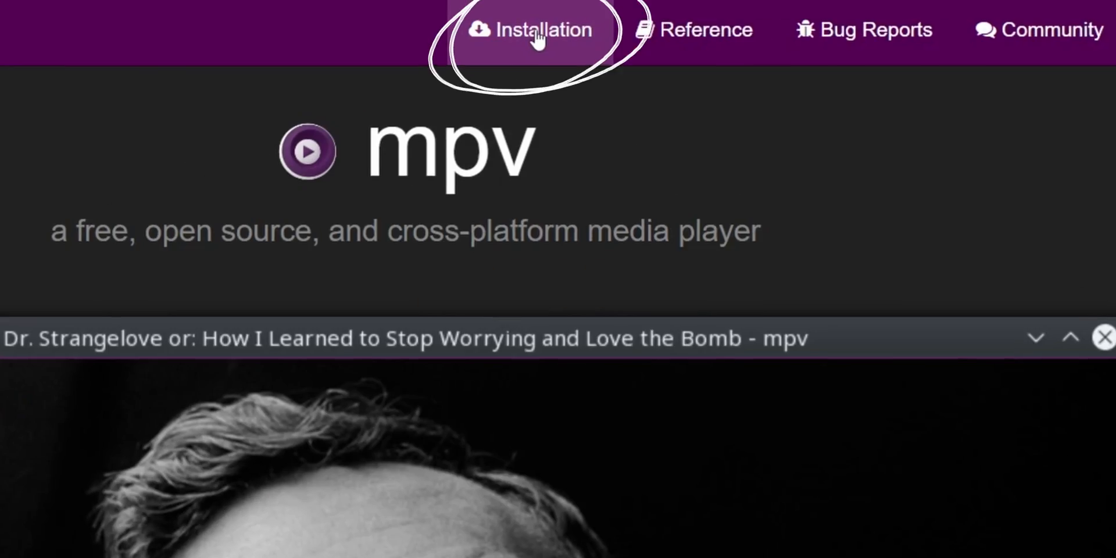
# Step: Navigate to the mpv.io Installation page via the top navigation bar
pyautogui.click(537, 30)
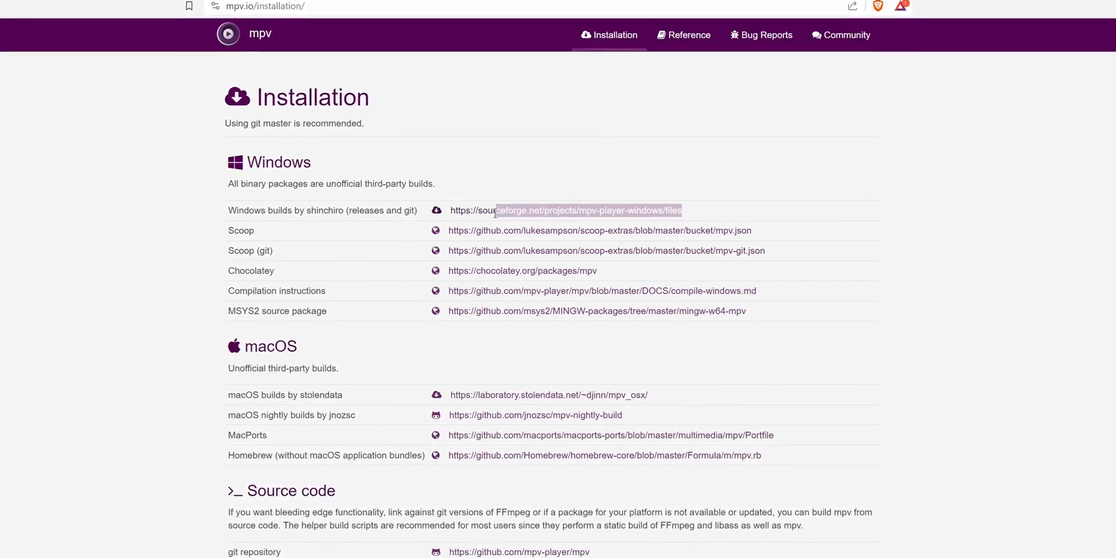
# Step: Download the 2023-11-05 x86_64-v3 mpv .7z archive from the SourceForge Windows builds
pyautogui.click(585, 210)
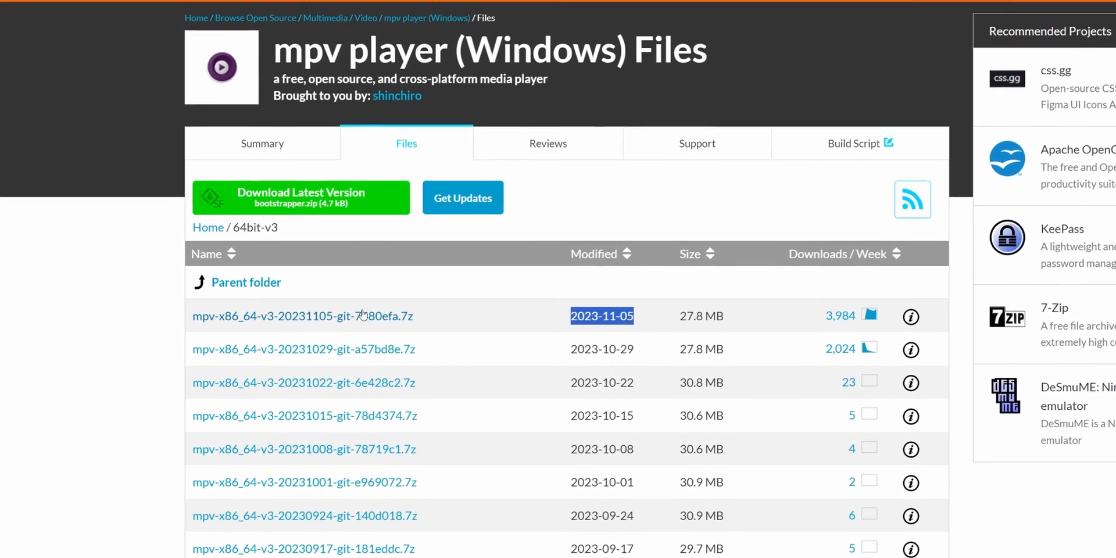
pyautogui.click(302, 316)
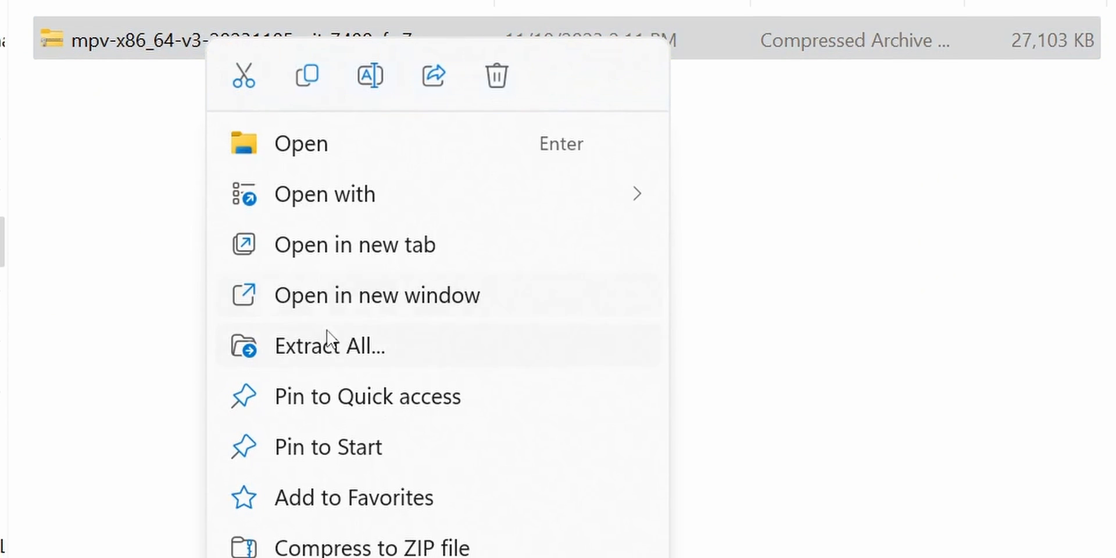
# Step: Extract the archive into Documents\MPV Player, revealing mpv.exe, then move to the MP4 clips
pyautogui.click(330, 345)
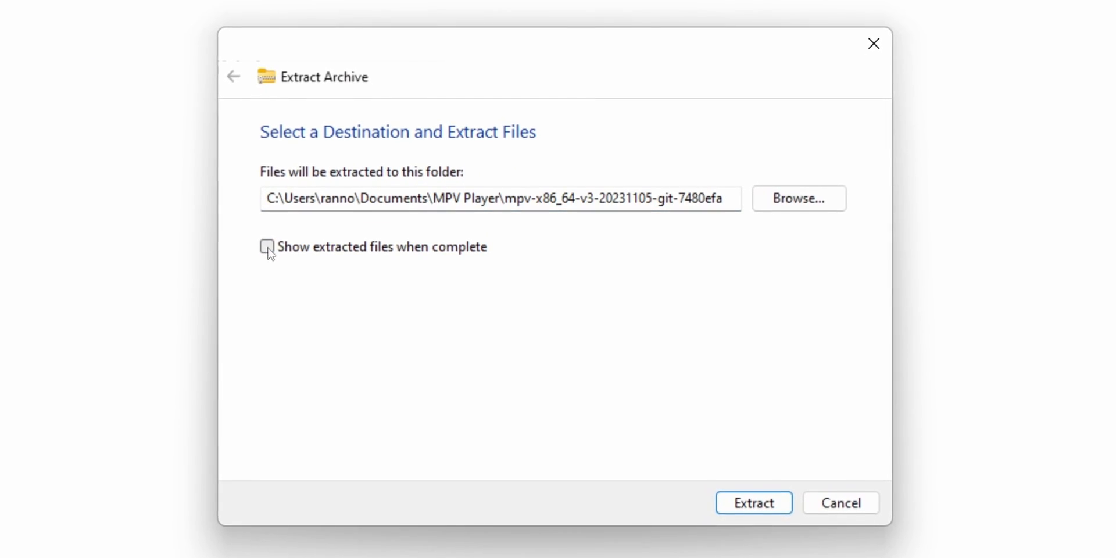
pyautogui.click(754, 503)
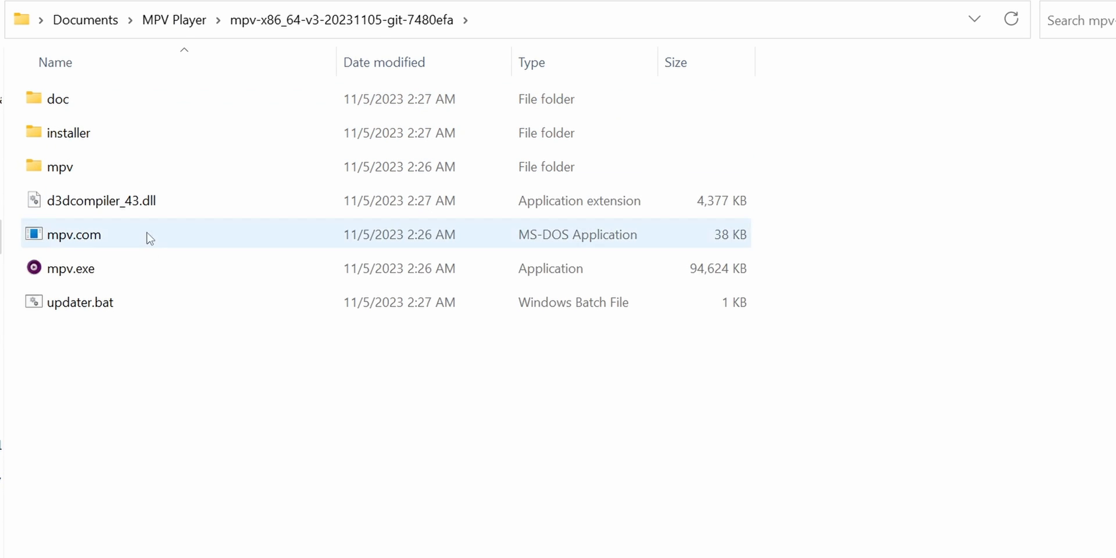
pyautogui.click(68, 269)
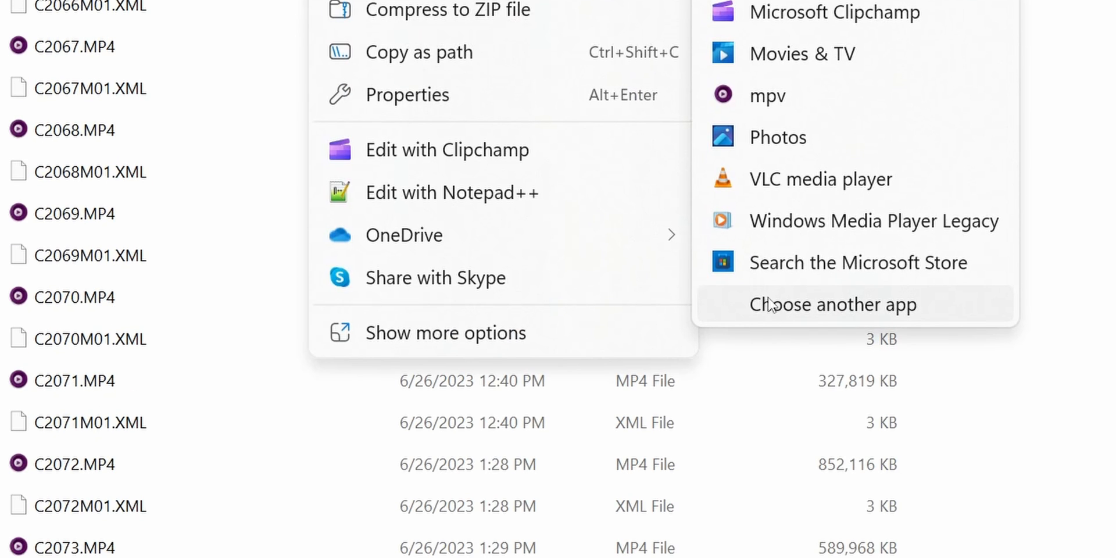
# Step: Choose the extracted mpv.exe as the app to open the MP4 clip via Open with
pyautogui.click(833, 303)
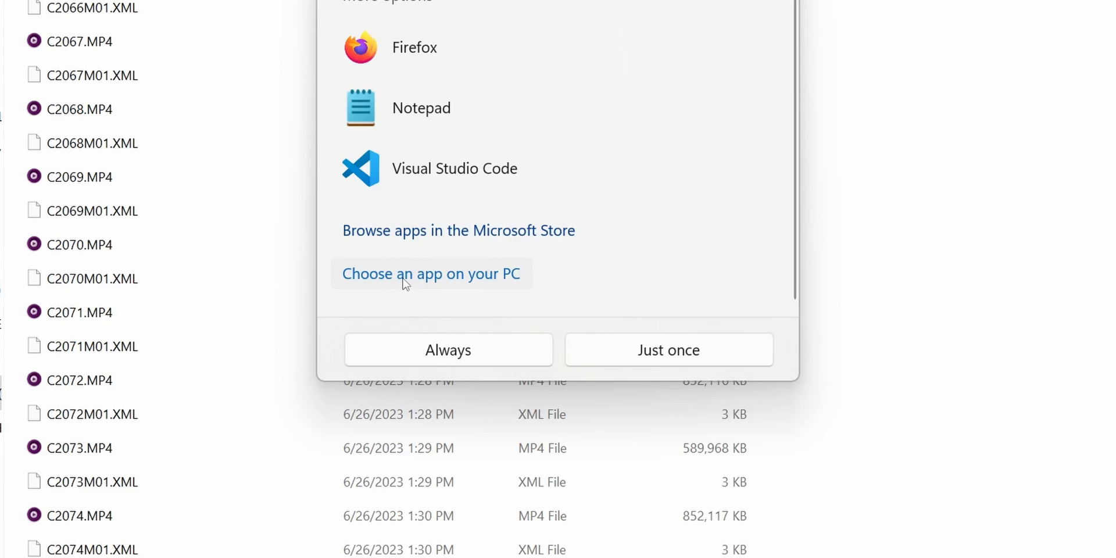
pyautogui.click(430, 274)
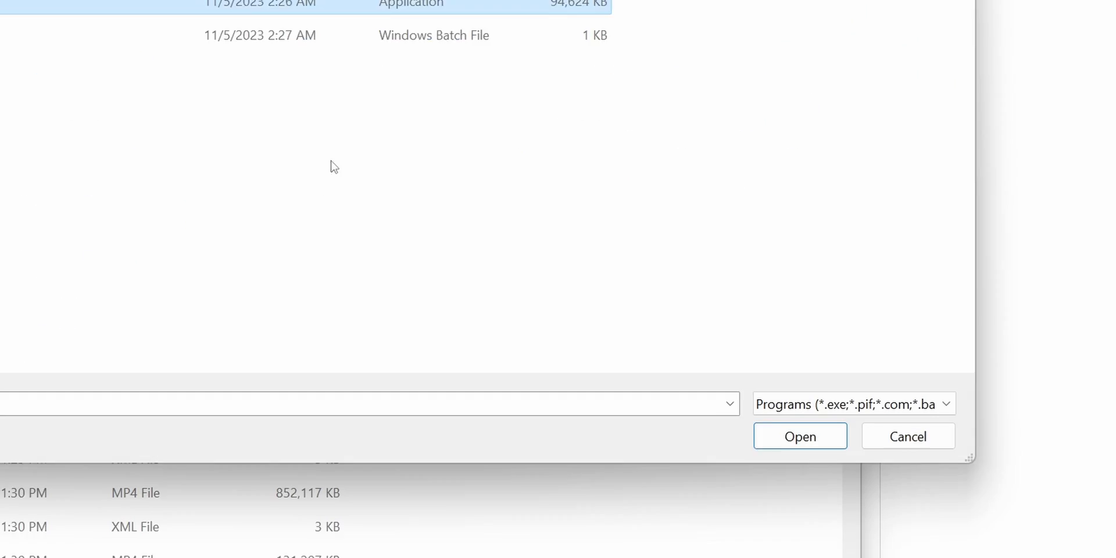
pyautogui.click(800, 436)
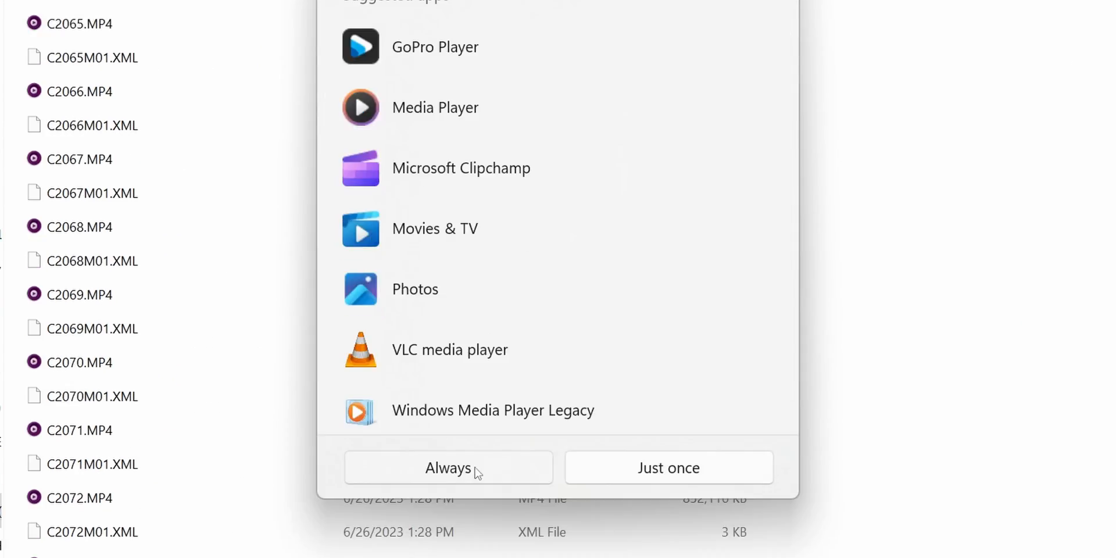